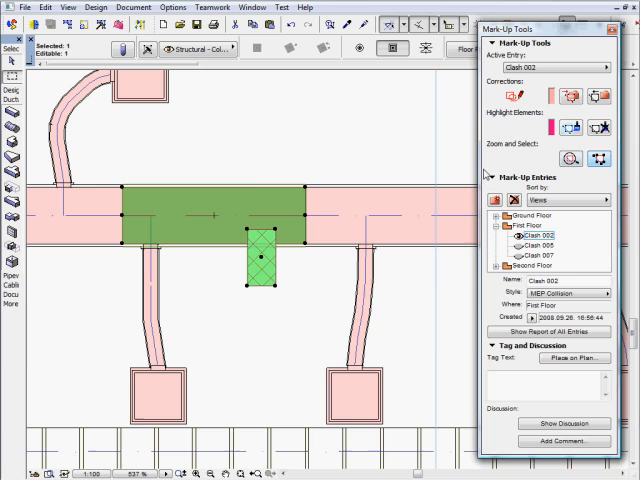
Select Clash 001, the duct-column collision on the Ground Floor, in the 3D view.
left_click(533, 224)
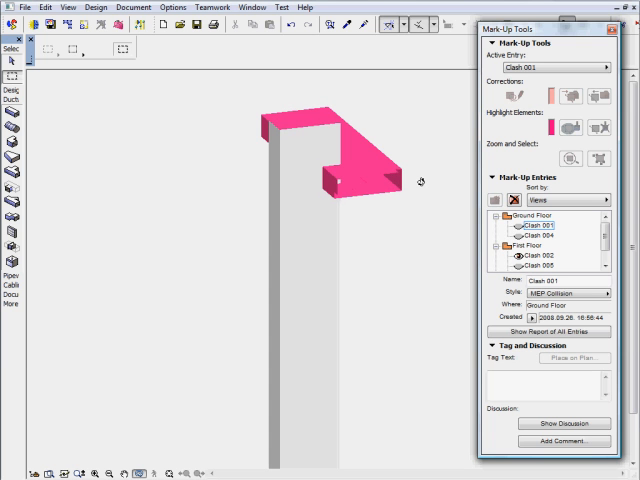
Run Collision Detection, which finds 7 collisions and creates 7 mark-up entries.
left_click(537, 256)
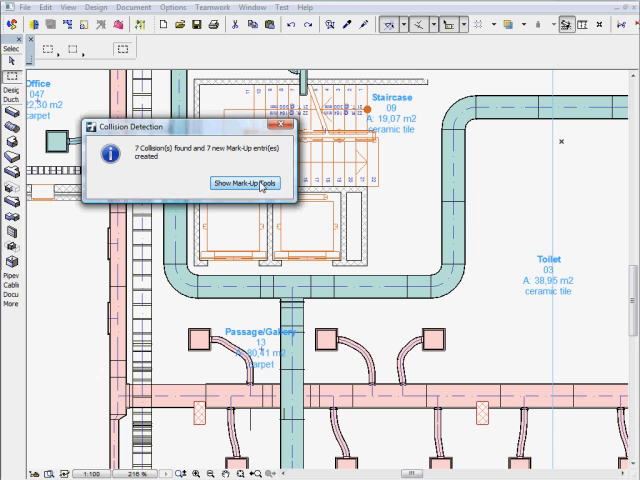
Show the Mark-Up Tools list and zoom to First Floor Clash 002.
left_click(237, 183)
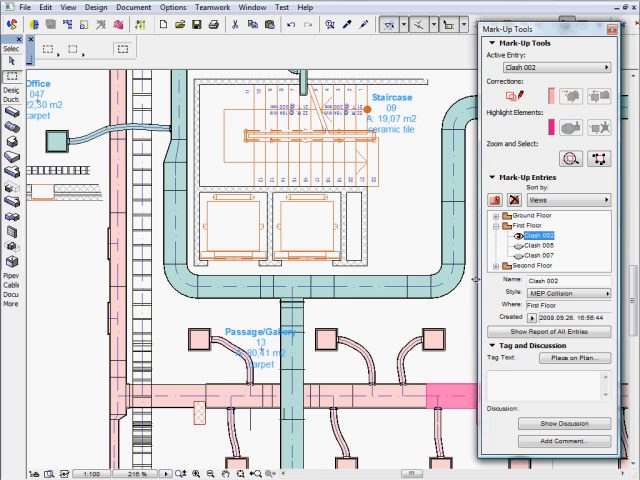
mouse_move(572, 158)
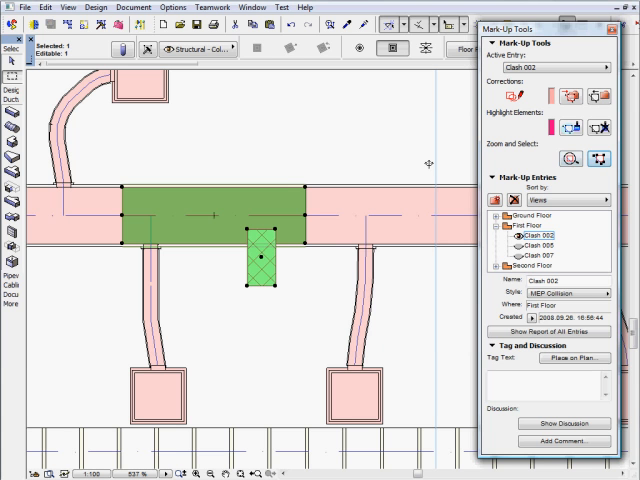
Enter 'Column-Duct Clash' as the tag text for Clash 002.
left_click(530, 225)
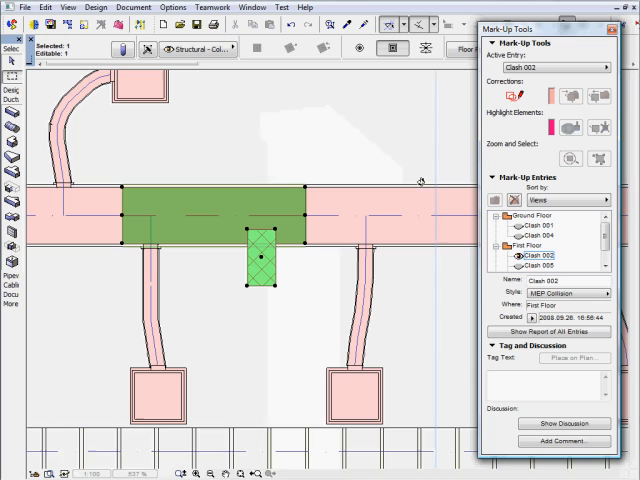
left_click(530, 378)
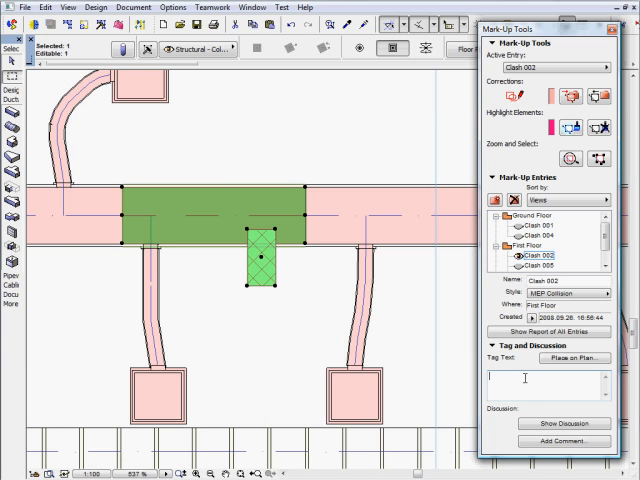
type("Column-Du")
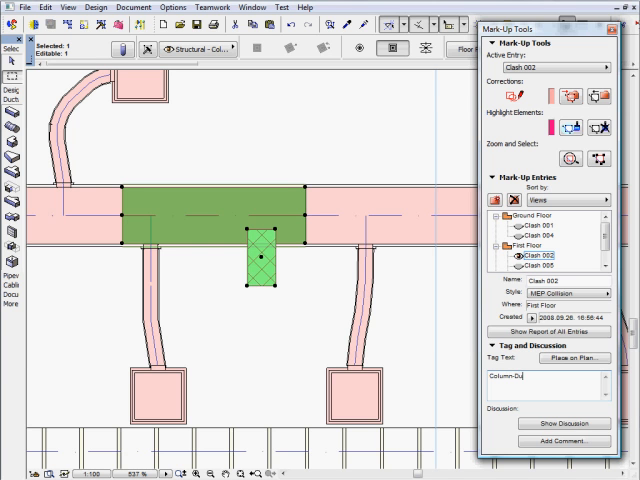
type("Column-Duct Clash")
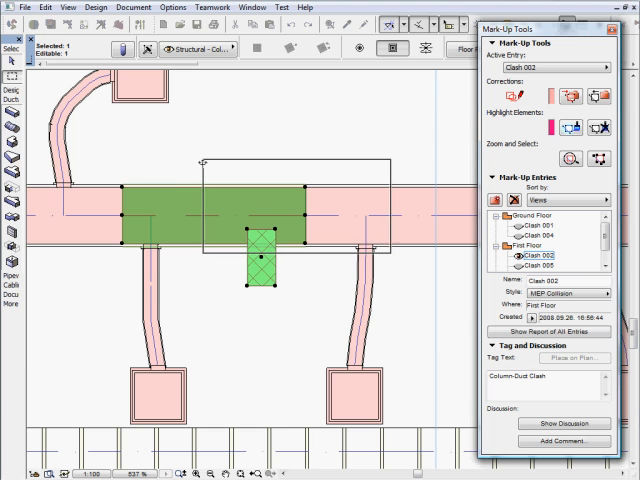
Place the Column-Duct Clash tag on the plan, then make Clash 005 active.
left_click(530, 357)
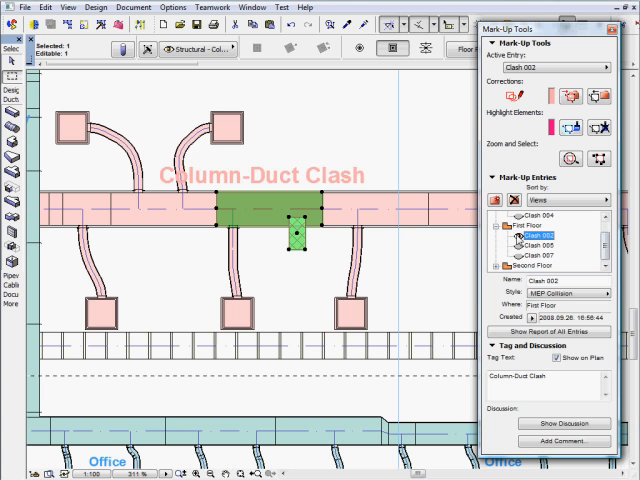
left_click(530, 245)
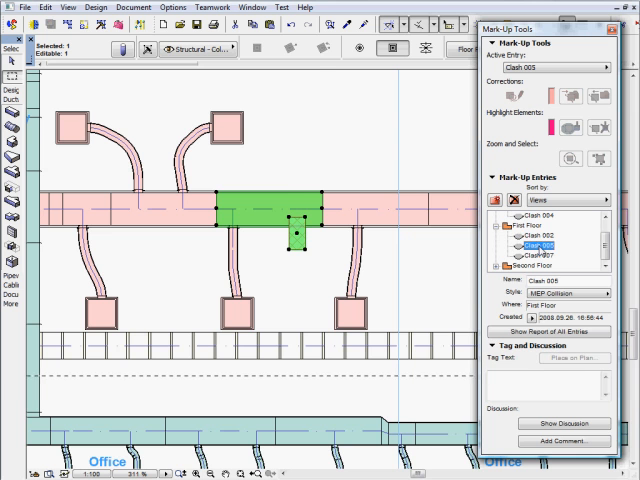
Review Clash 007's vertical duct overlap, then reselect the tagged Clash 002.
left_click(523, 262)
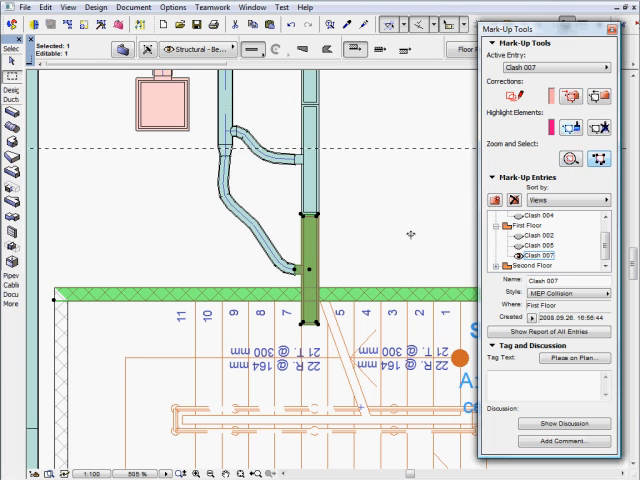
left_click(523, 235)
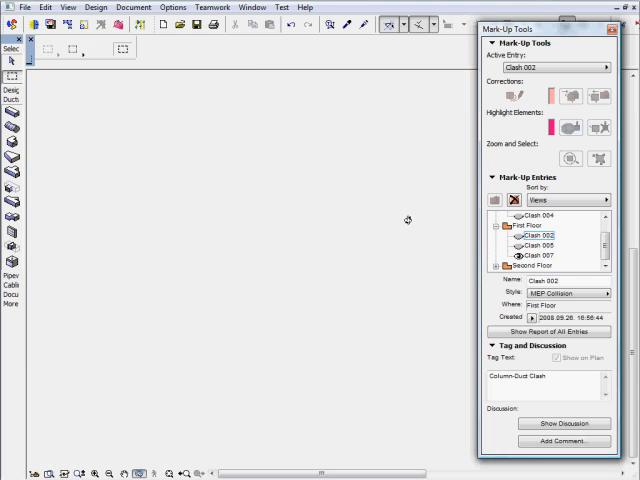